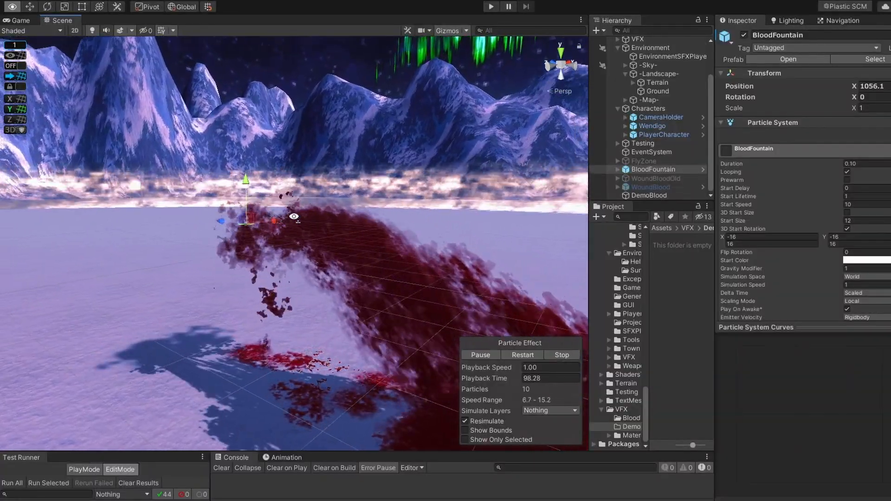
Create a new PBR shader graph asset in the DemoBlood project folder.
right_click(498, 196)
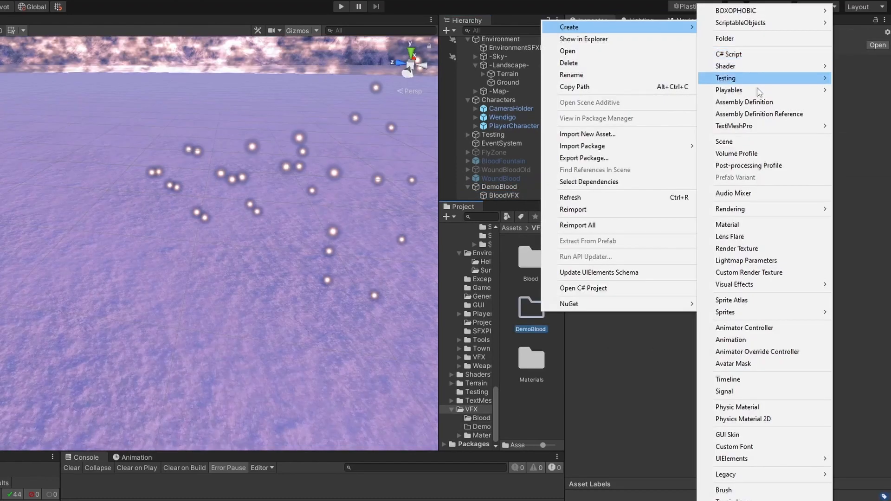
click(727, 224)
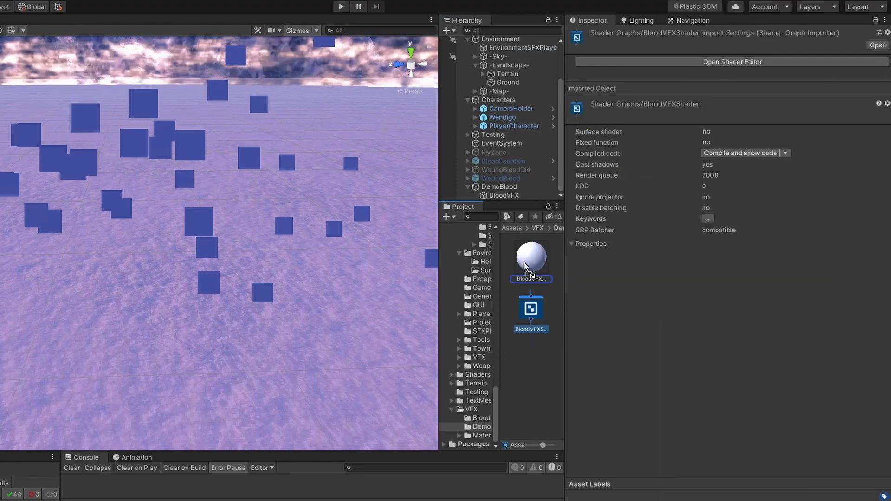
mouse_move(453, 255)
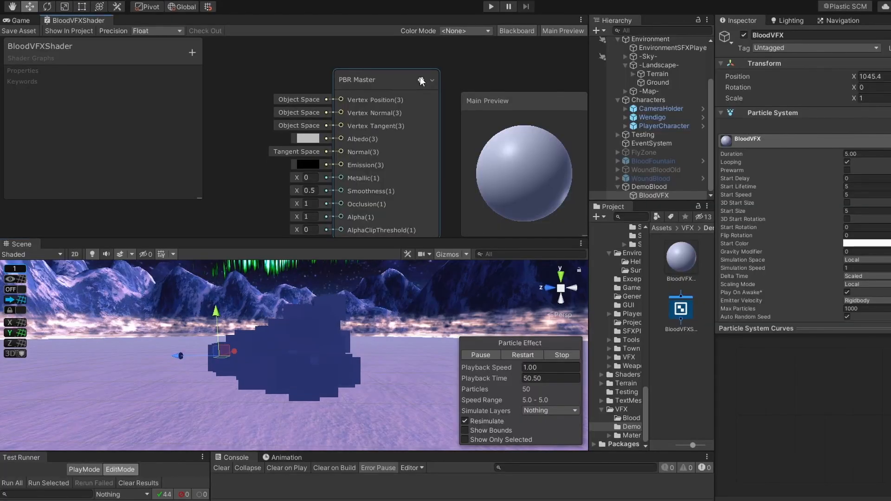
Set the PBR Master surface type to Transparent and add a Color property for BloodColor.
click(420, 81)
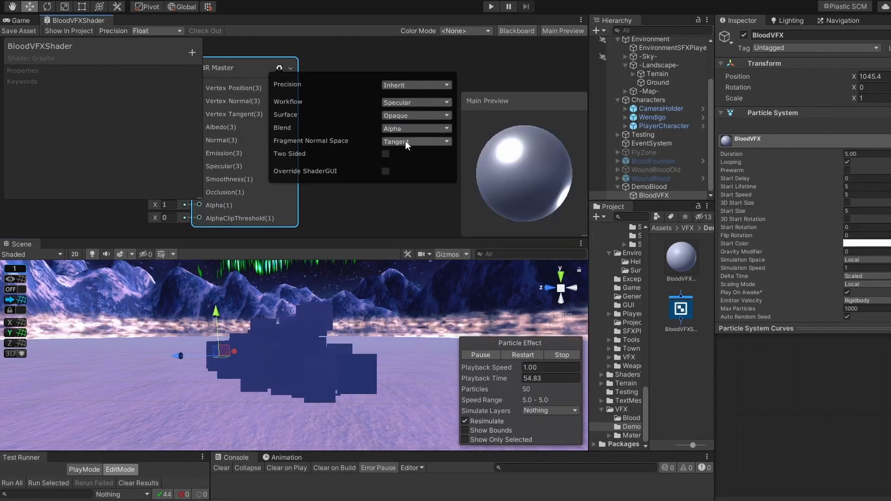
click(415, 115)
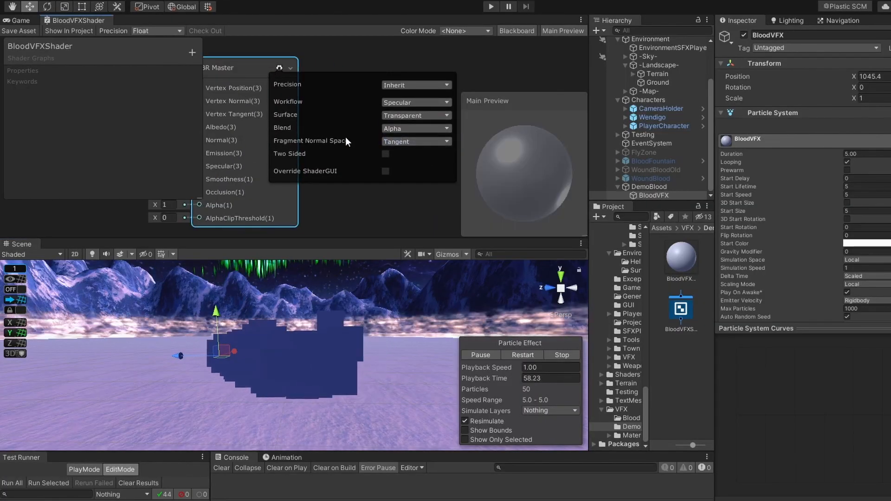
click(385, 156)
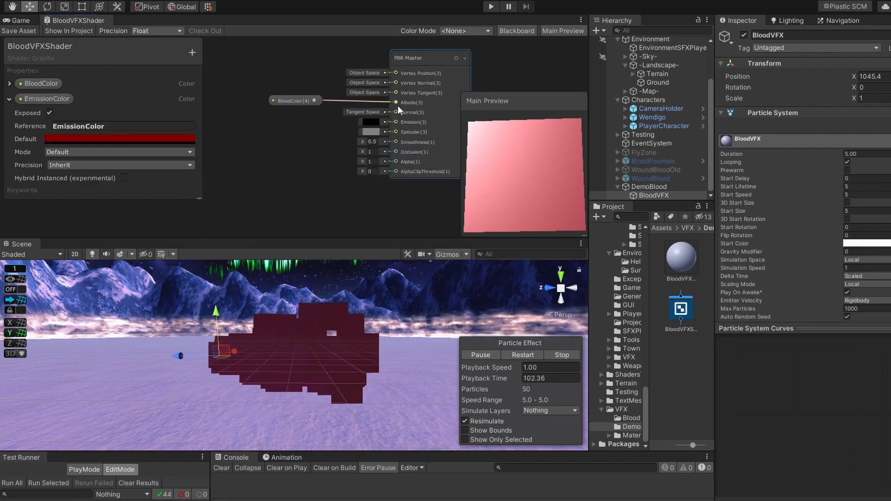
click(192, 52)
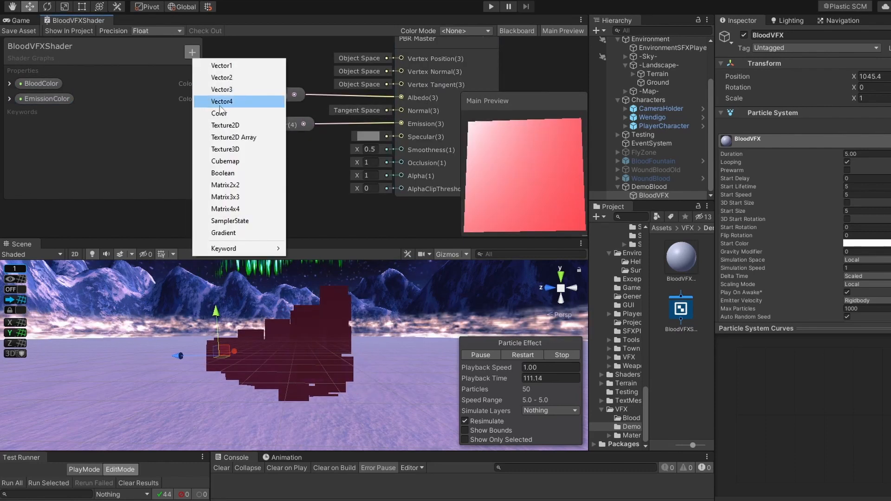
click(219, 113)
text(SpecularColor)
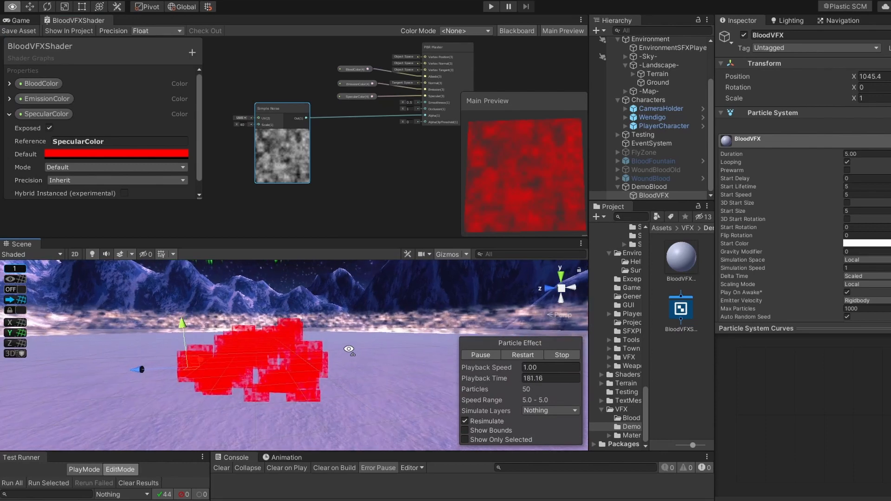
Add a Texture2D property named Mask with a default texture and a Sample Texture 2D node.
click(193, 52)
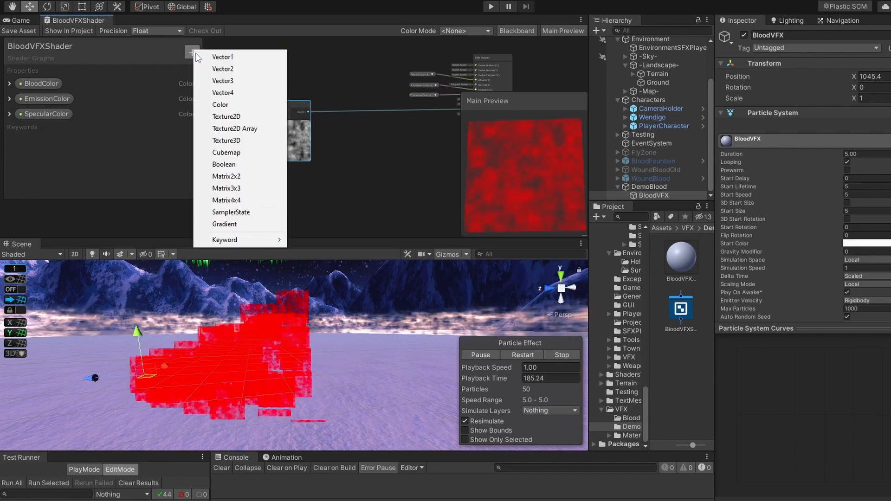
click(226, 117)
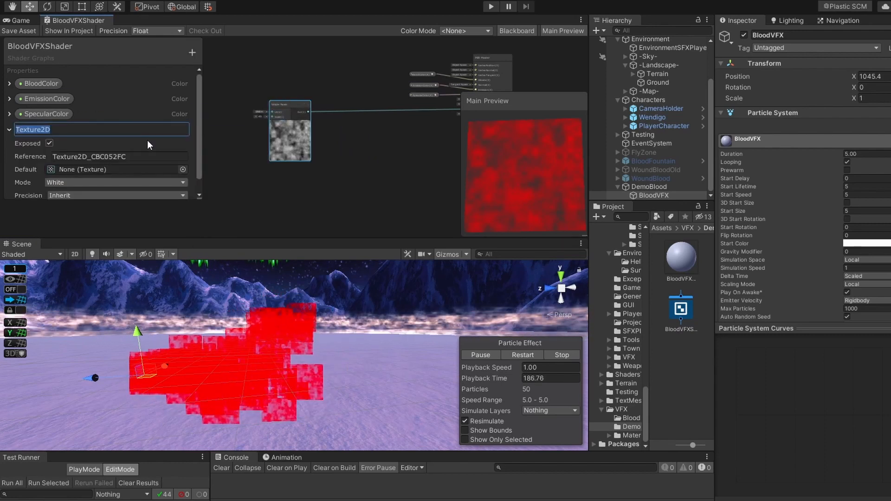
text(Mask)
text(def)
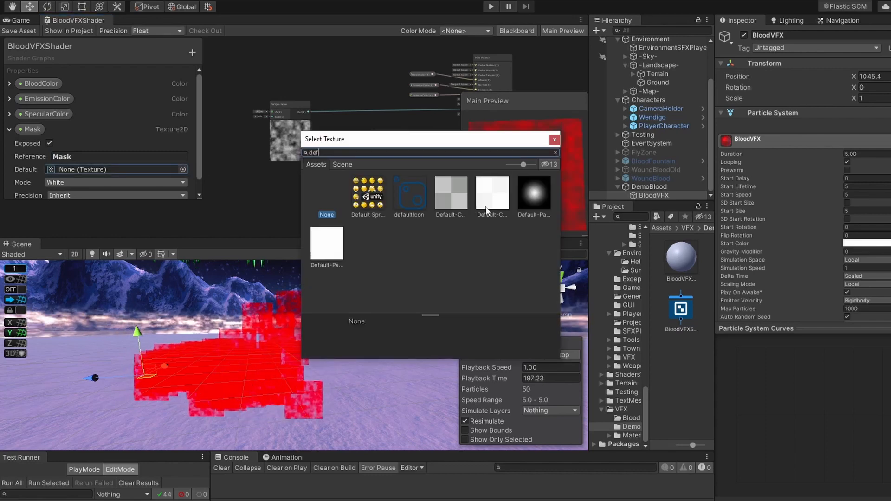
click(553, 139)
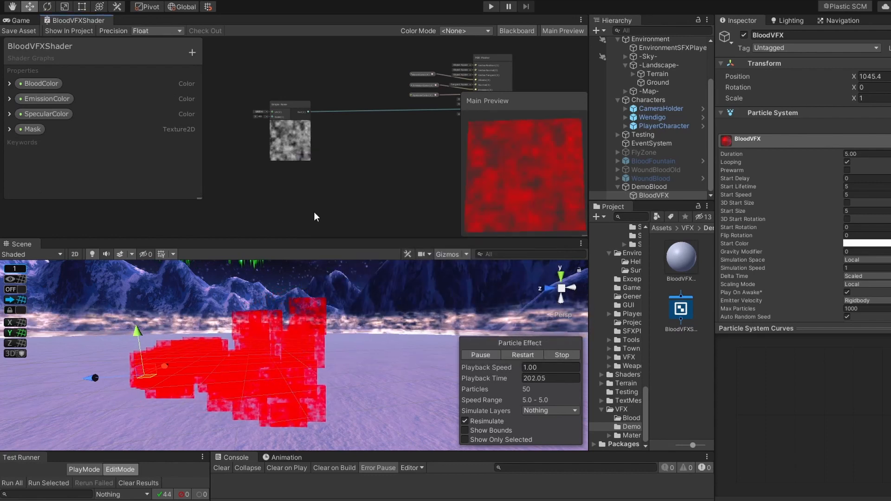
text(sam)
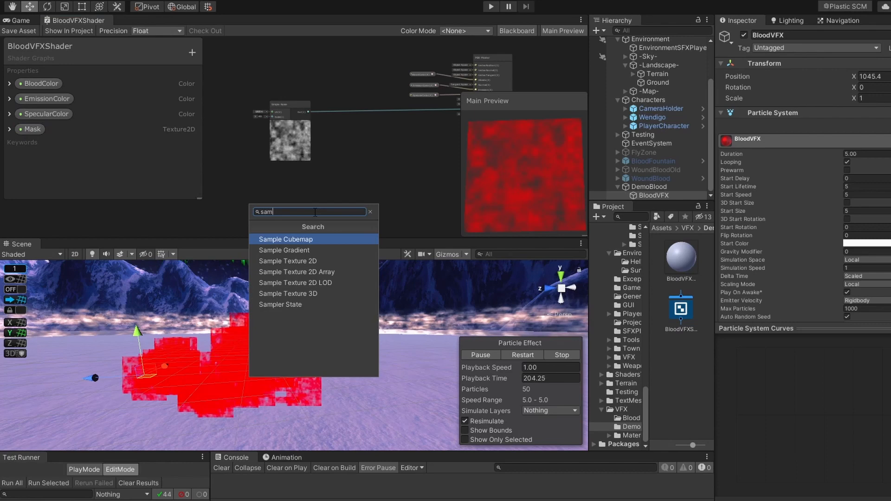
click(285, 261)
text(tili)
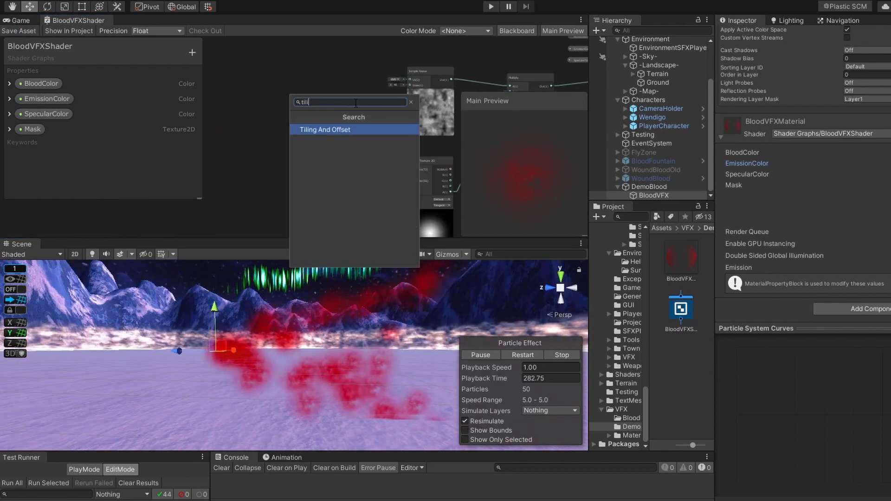
Add a Tiling And Offset node and a Vector1 Speed property defaulting to 0.1.
click(325, 130)
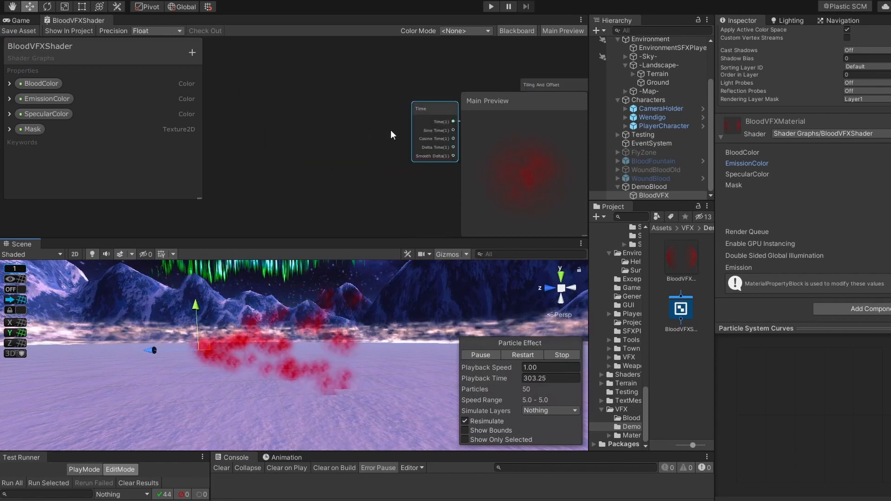
click(192, 51)
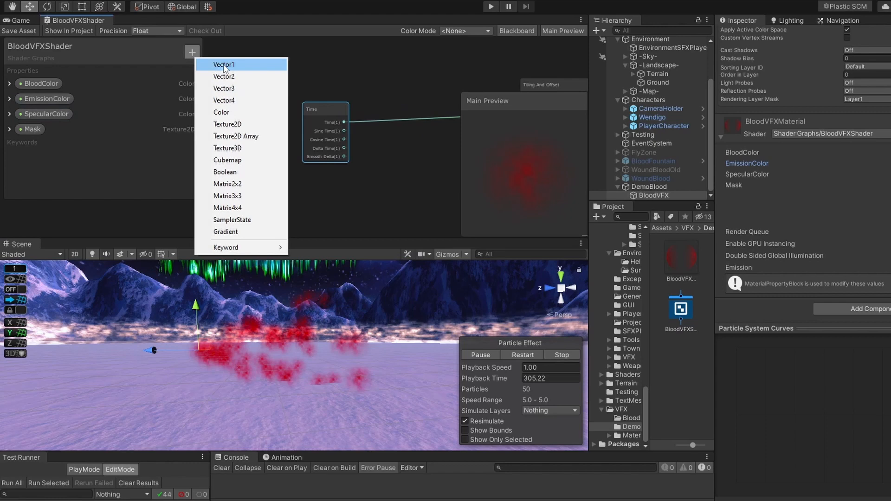
click(223, 64)
text(Speed)
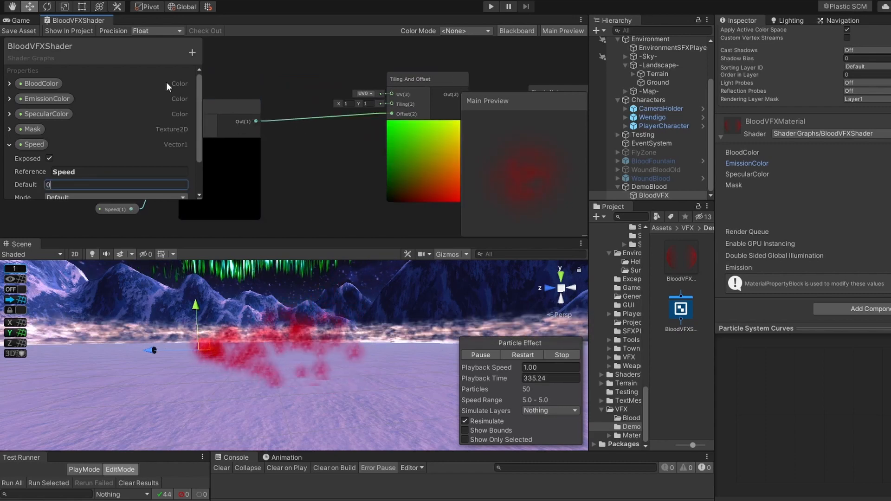
text(0.1)
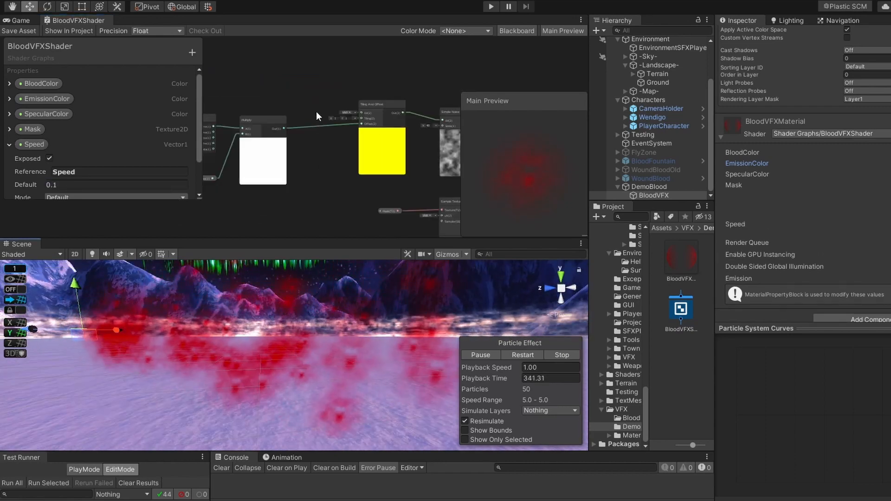
Add another Simple Noise node to layer with the animated noise.
text(sim)
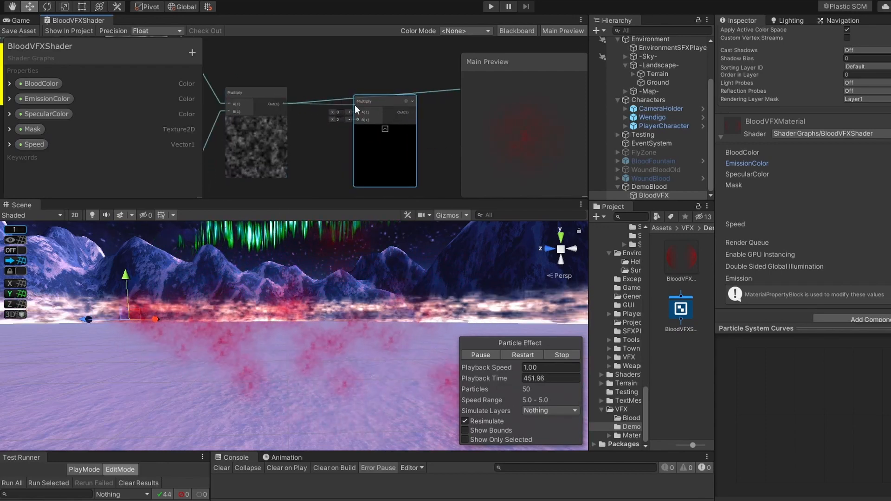
Add a Contrast node and a Normal node to sharpen the noise into splatters.
text(contr)
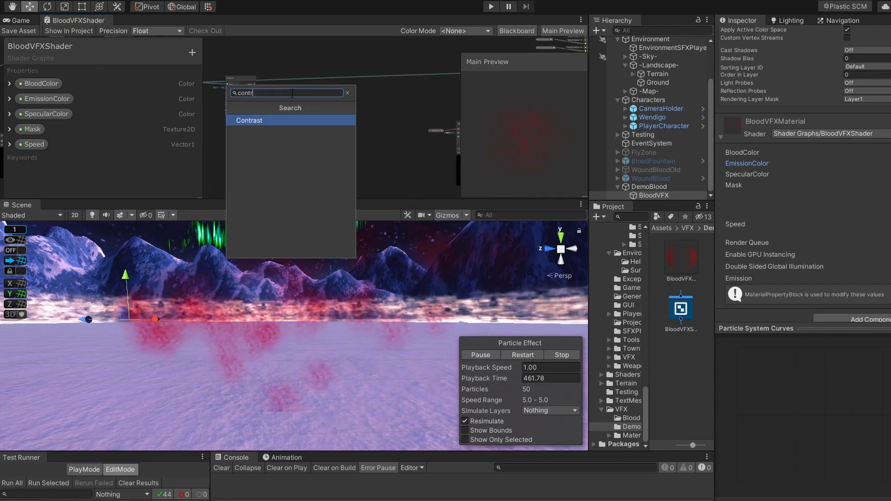
click(249, 120)
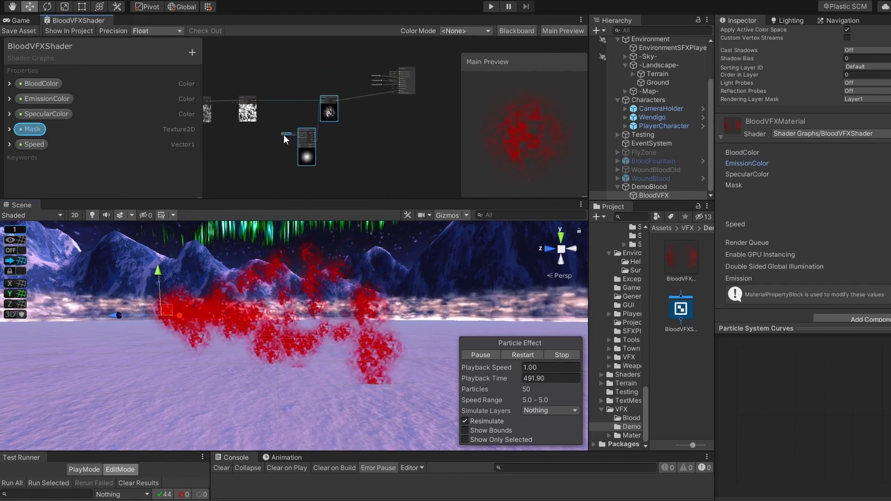
text(norma)
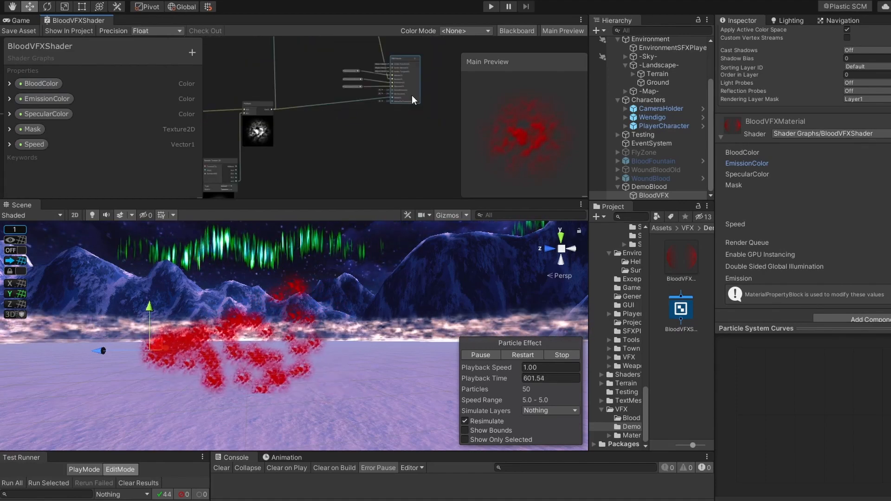
Set Custom1 data to Vector, add it to the renderer's vertex streams, and drive its X with a curve.
text(iv)
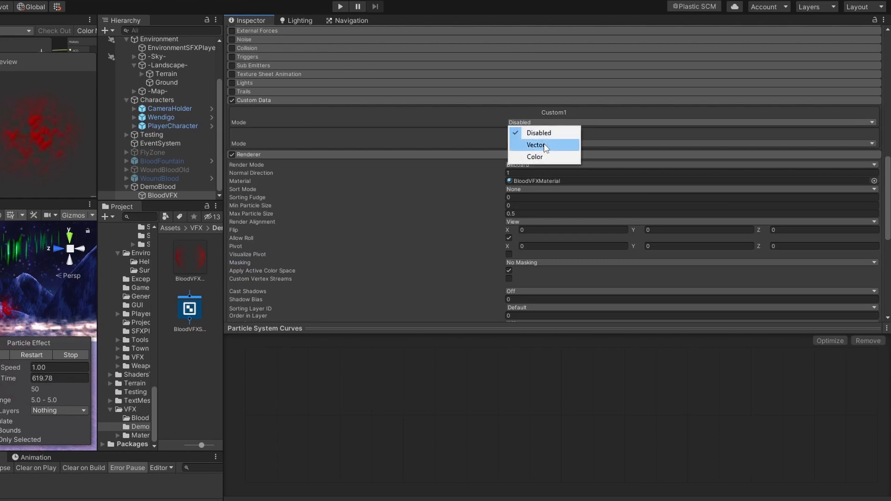
click(535, 145)
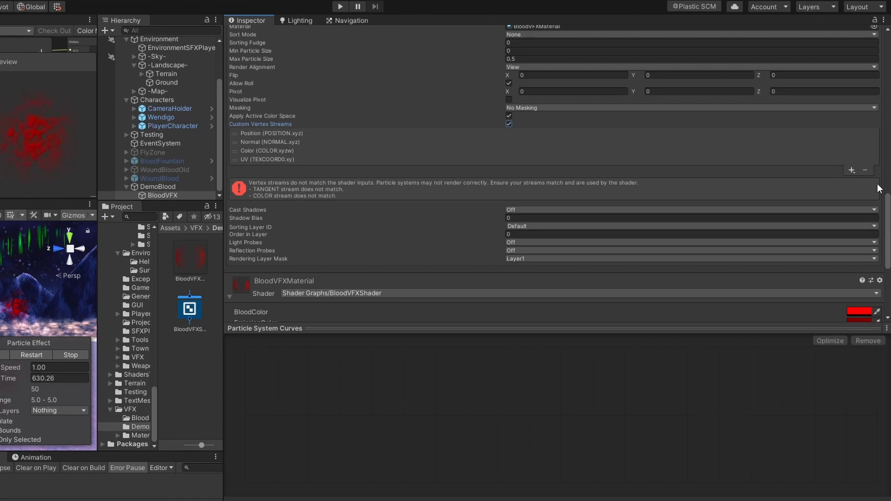
click(851, 170)
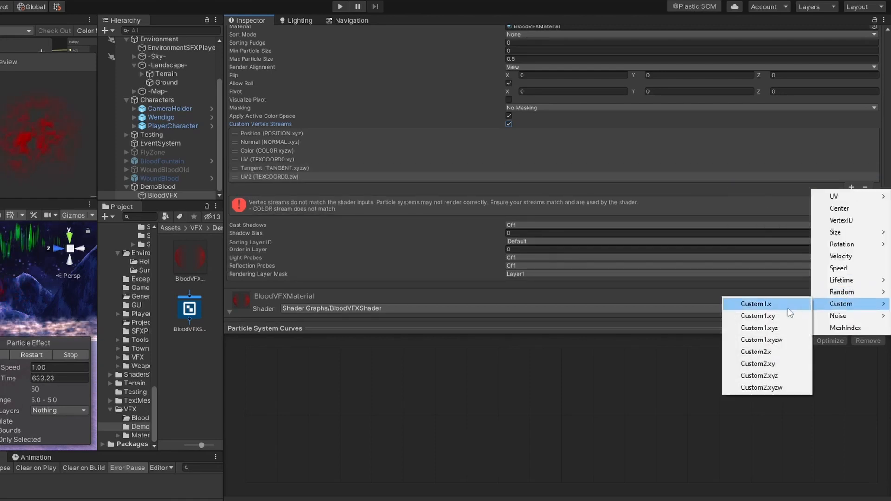
click(762, 339)
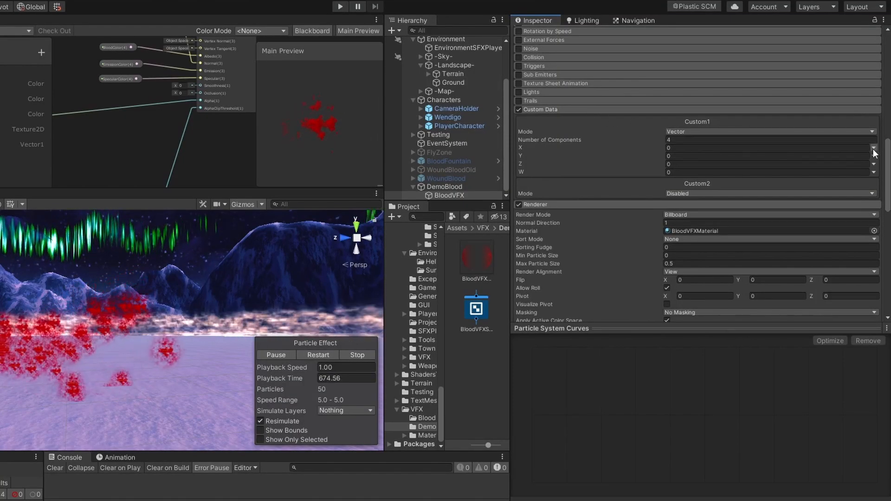
click(874, 152)
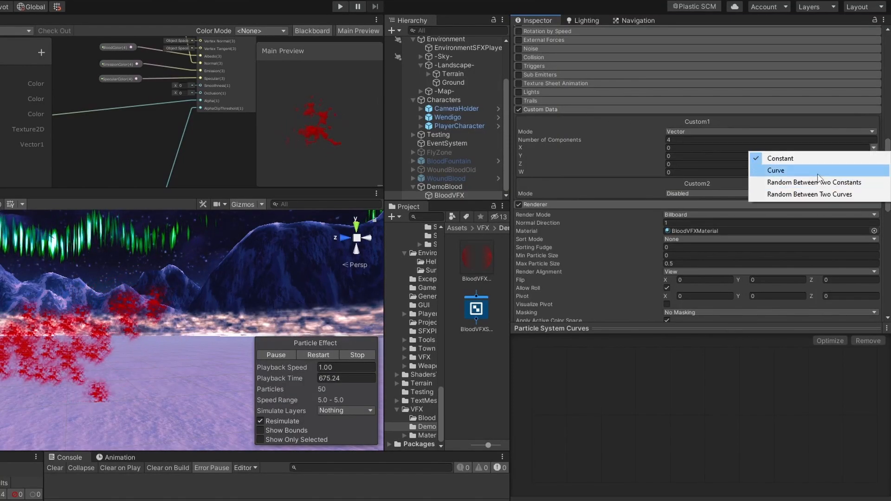
click(776, 170)
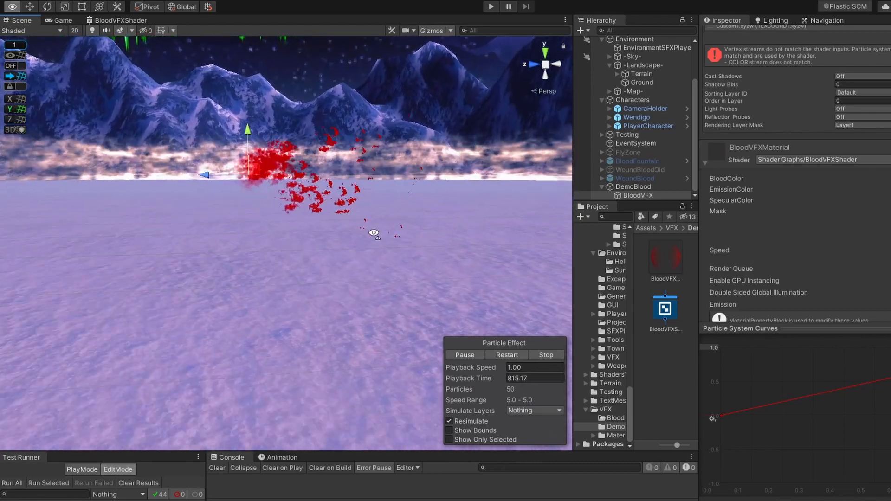
Set Render Queue to Transparent, randomise Start Rotation between two constants, and Gravity Modifier 2.
click(817, 231)
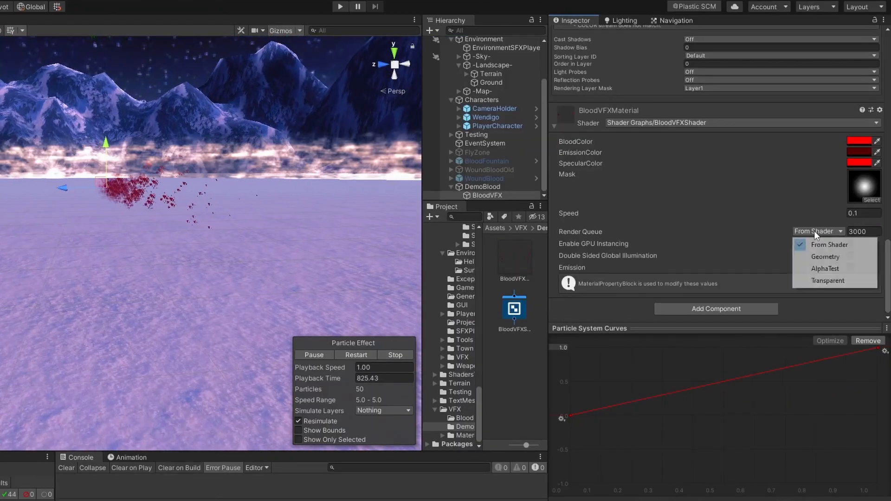
click(827, 280)
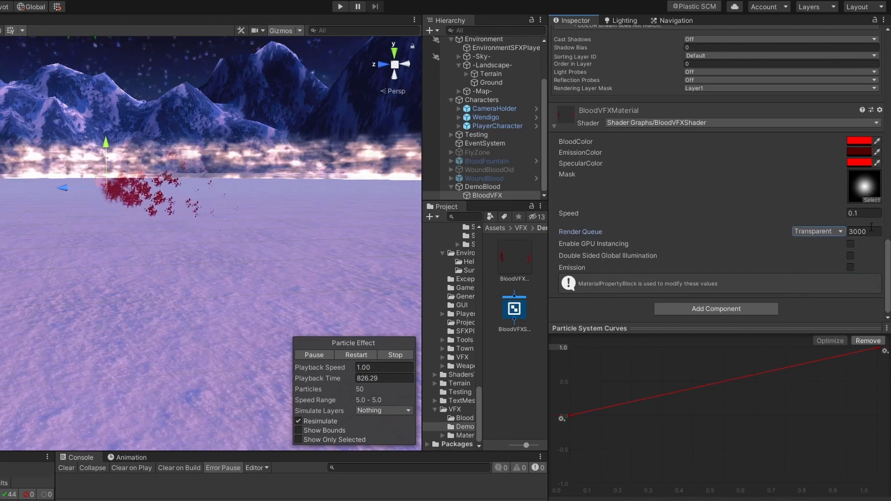
click(863, 232)
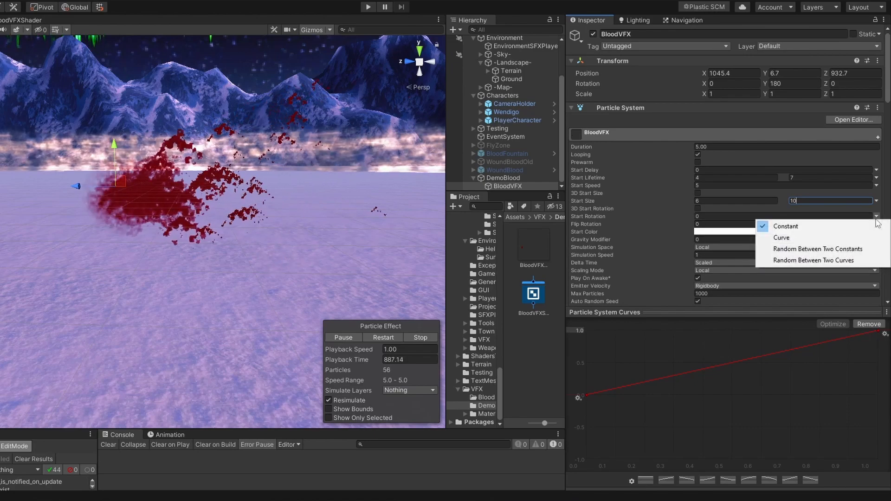
click(786, 226)
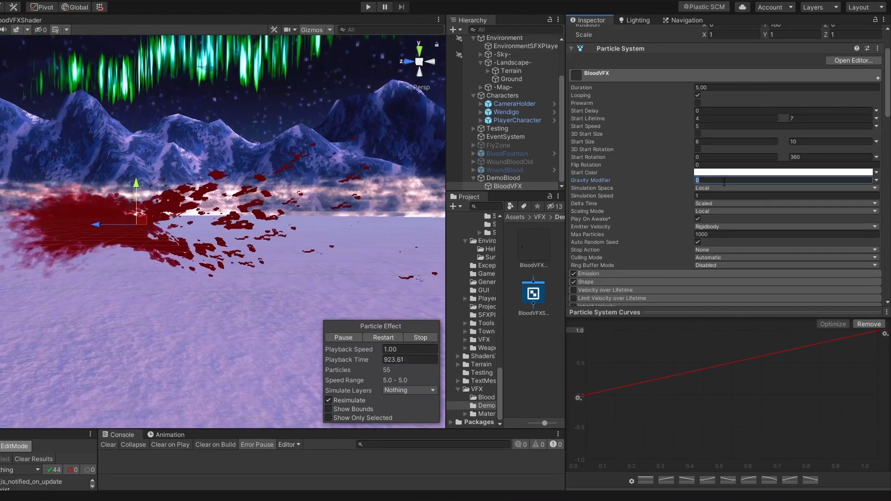
text(2)
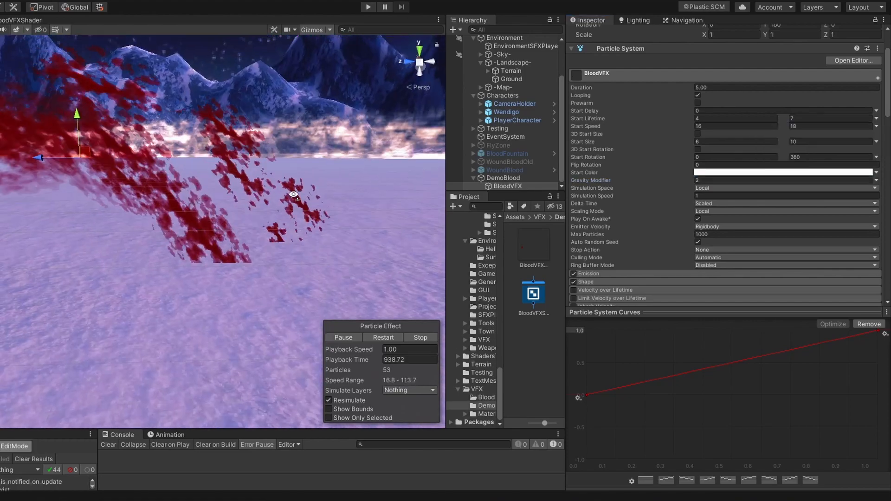
Adjust the emitter cone angle and make the particles cast two-sided shadows.
scroll(down, 3)
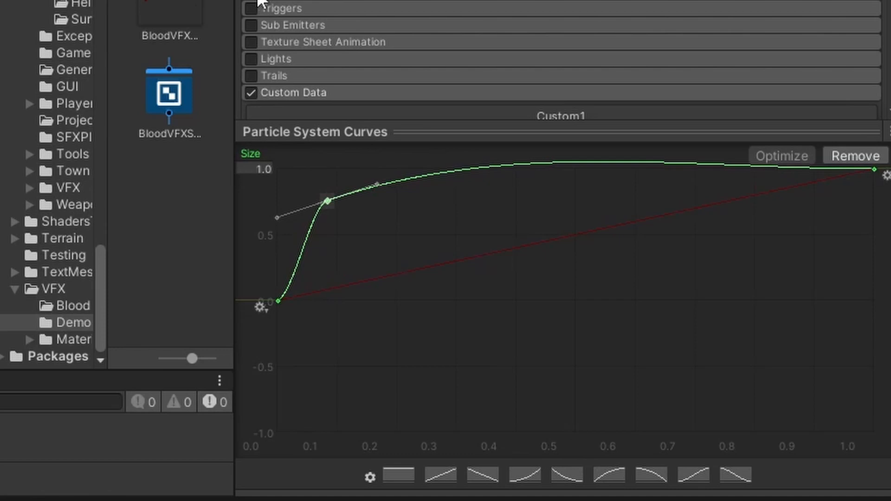
mouse_move(346, 207)
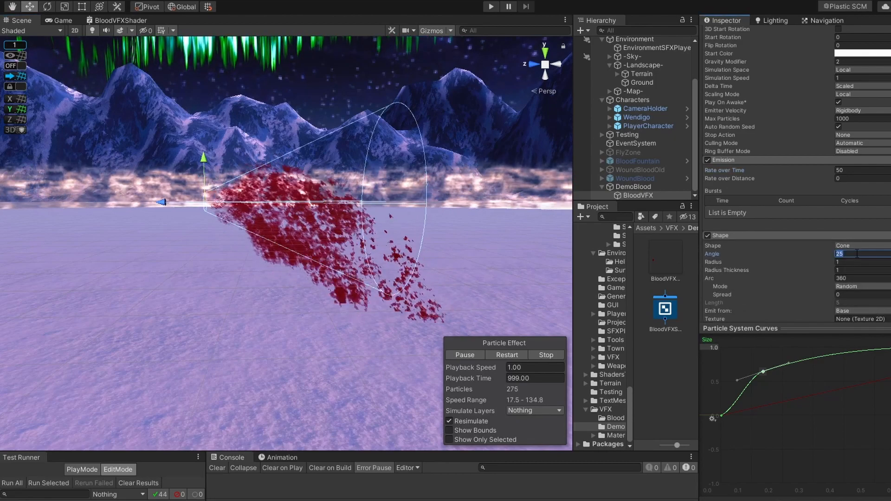
triple_click(852, 254)
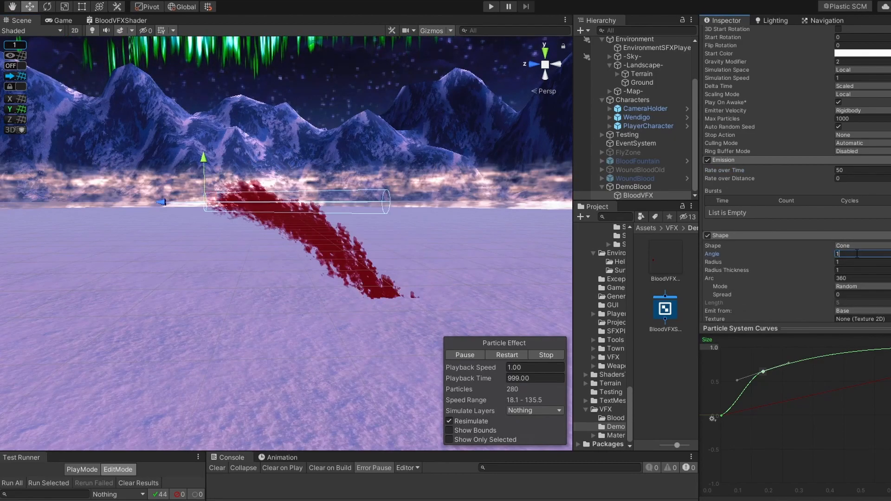
click(857, 240)
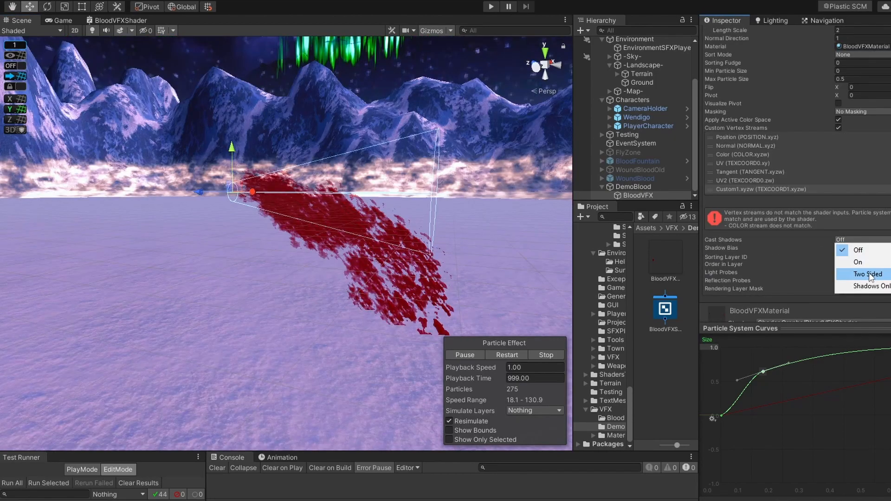
click(862, 274)
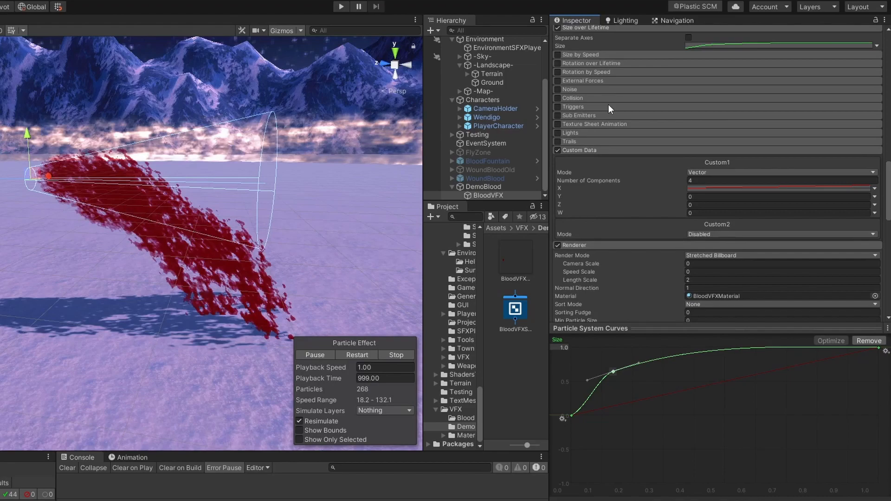
Enable World collision against the Landscape layer only, with Radius Scale 0.1.
click(558, 97)
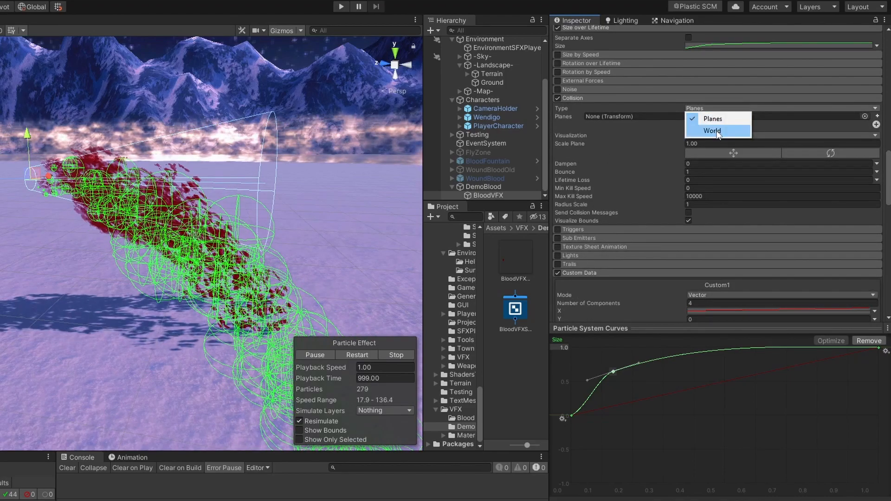
click(713, 131)
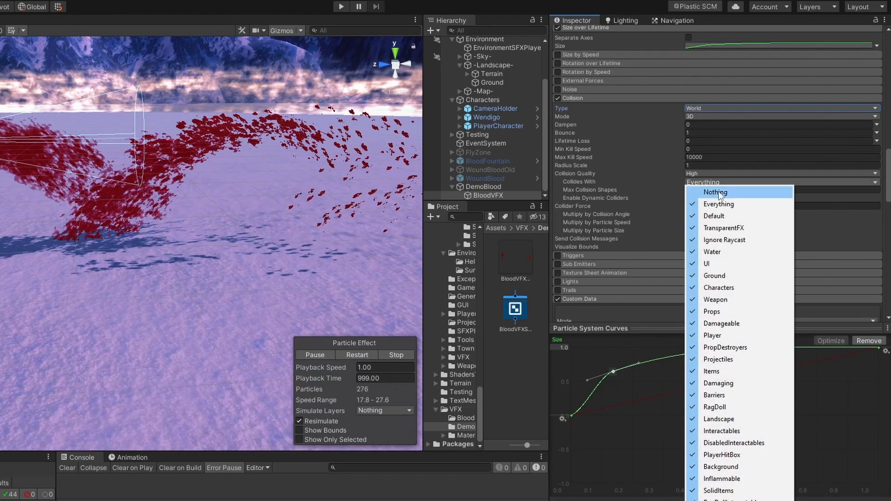
click(715, 191)
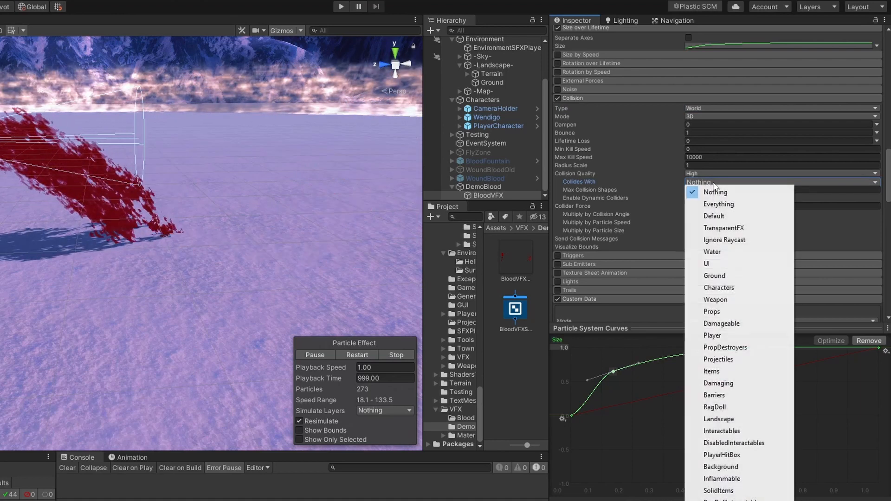
mouse_move(719, 419)
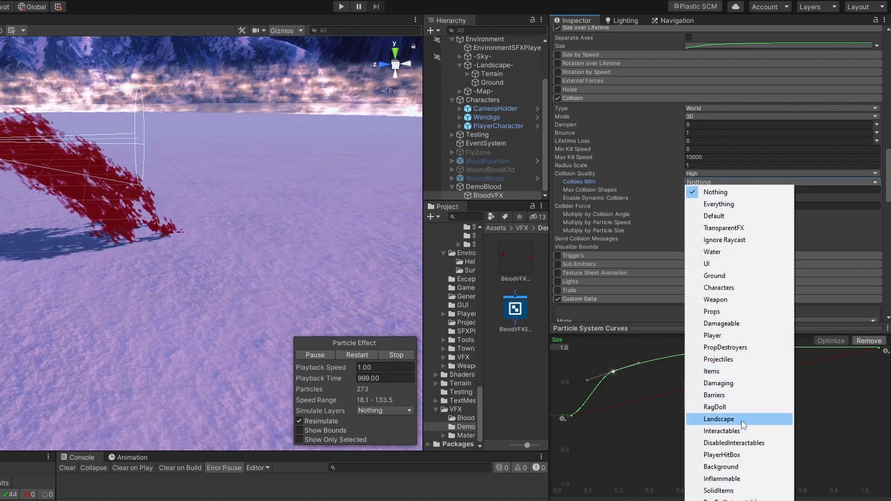
click(718, 419)
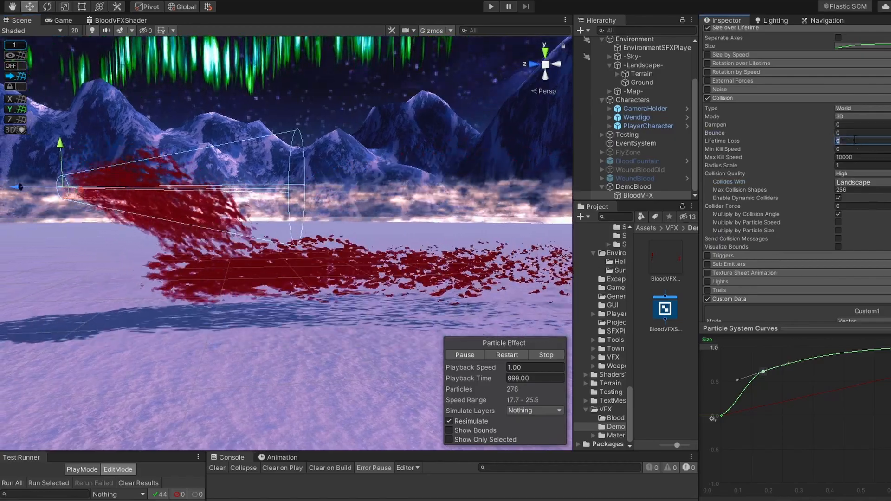
click(838, 247)
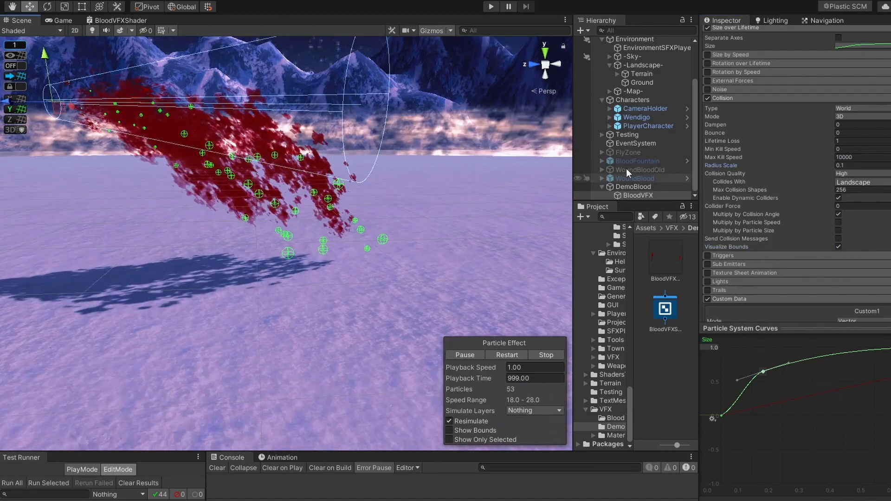
click(638, 195)
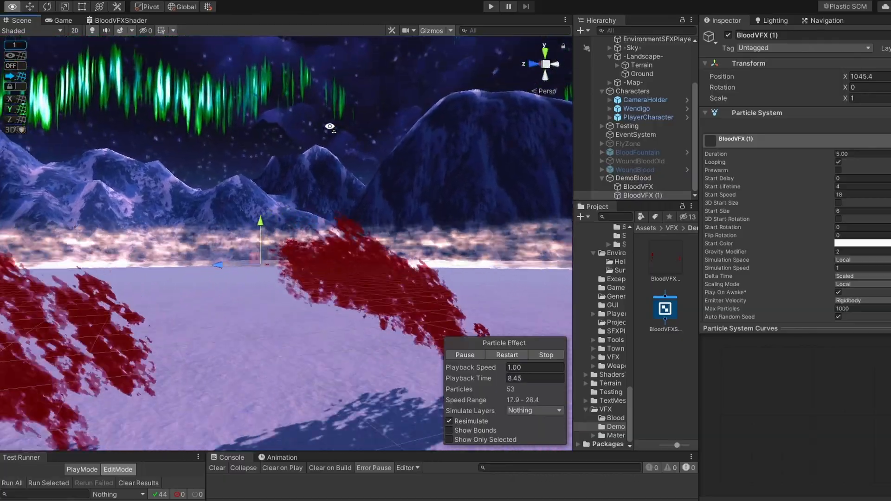
Zero the copied emitter's start speed and gravity and turn its collision off.
click(546, 354)
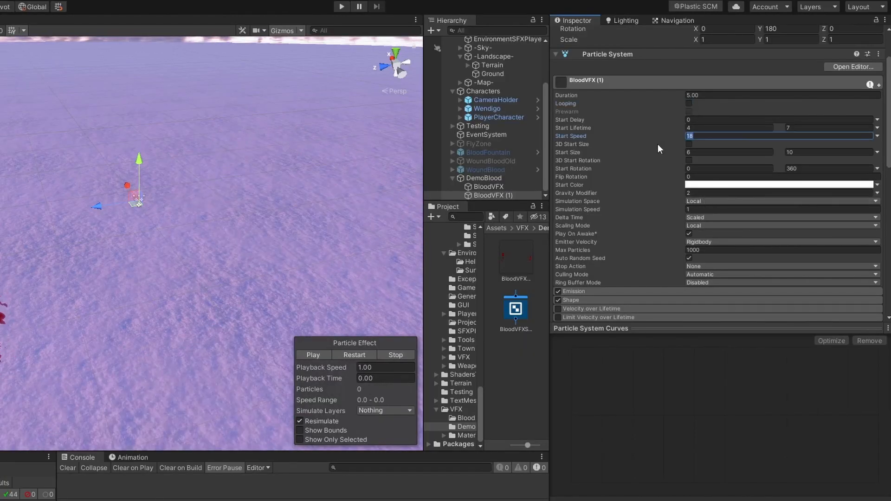
click(313, 354)
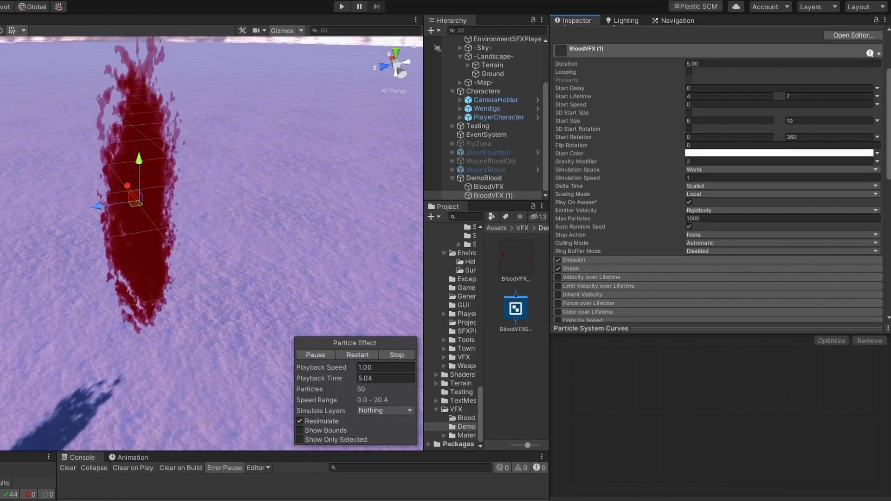
click(397, 355)
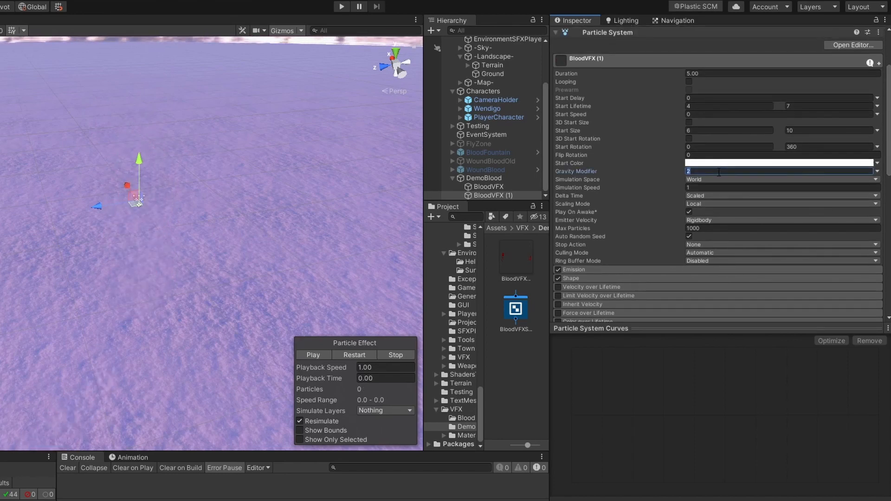
scroll(down, 3)
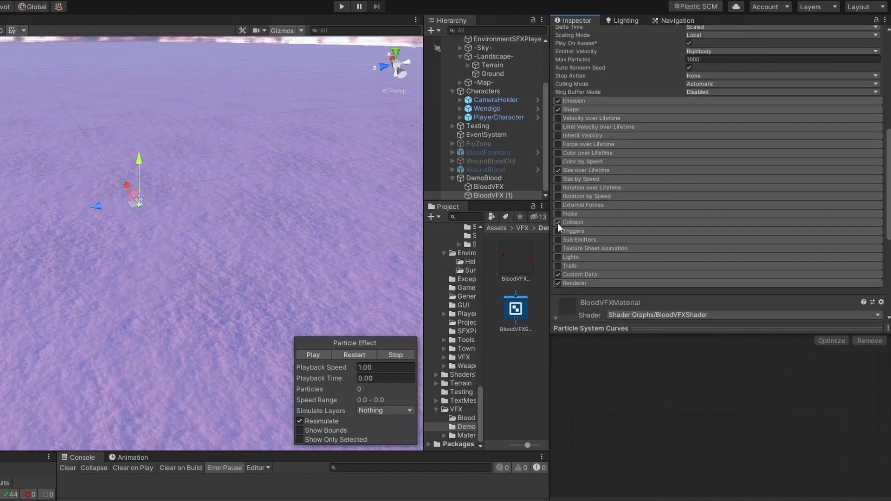
click(784, 222)
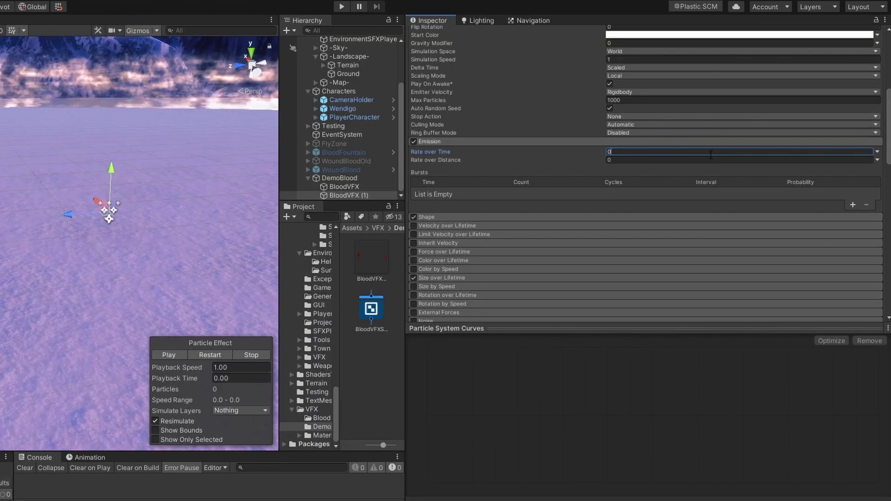
Give it a single burst, zero cone angle and radius, and draw it as flat horizontal billboards.
click(852, 204)
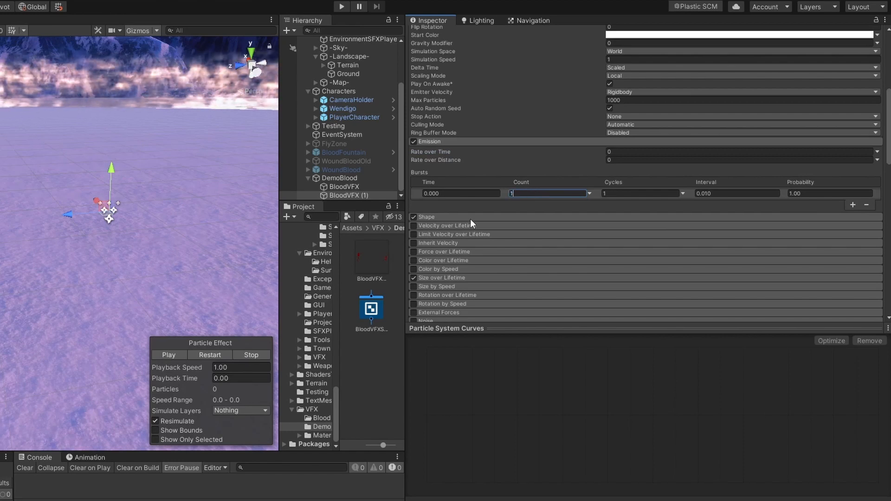
click(426, 216)
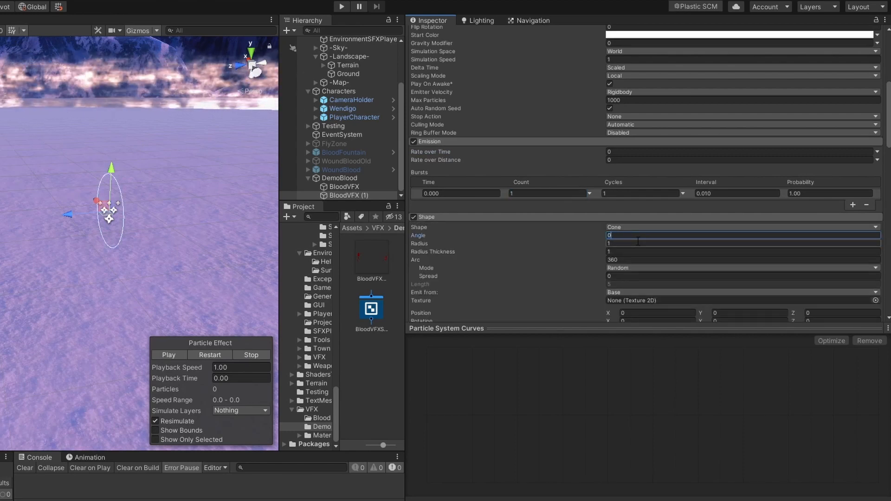
click(739, 243)
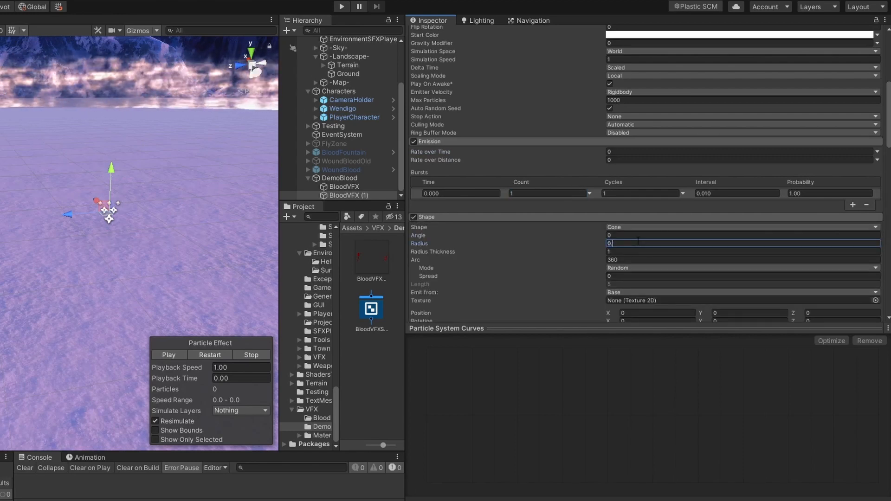
scroll(down, 3)
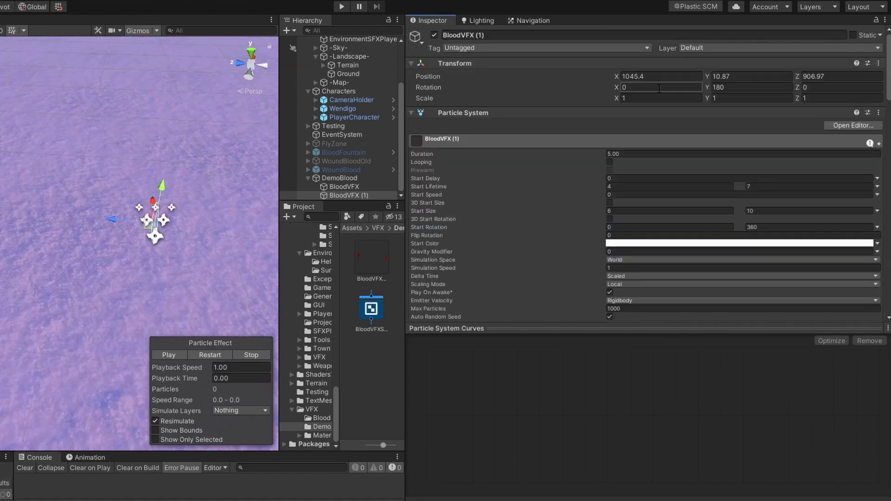
click(661, 87)
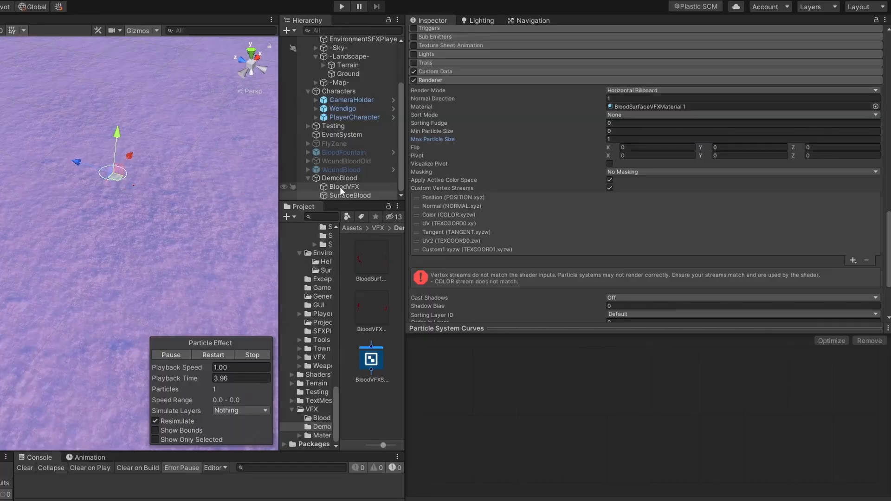
Nest SurfaceBlood under BloodVFX and assign it as the Death-type sub-emitter.
click(351, 195)
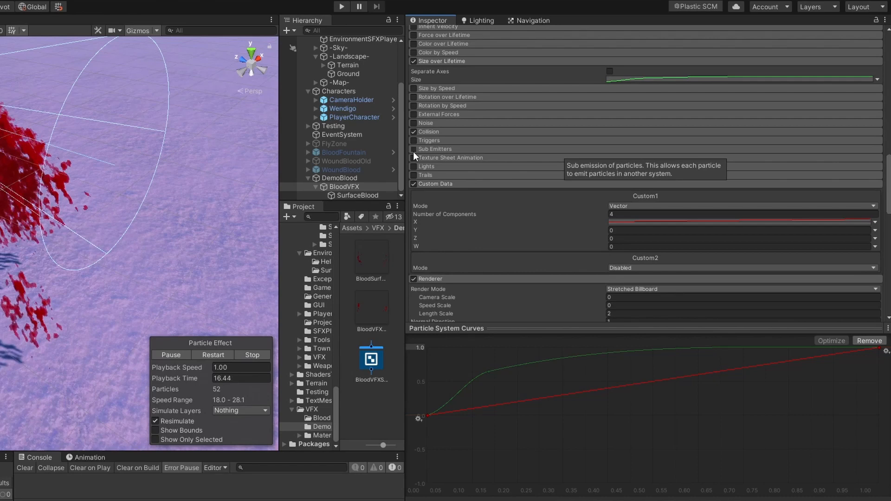
click(413, 149)
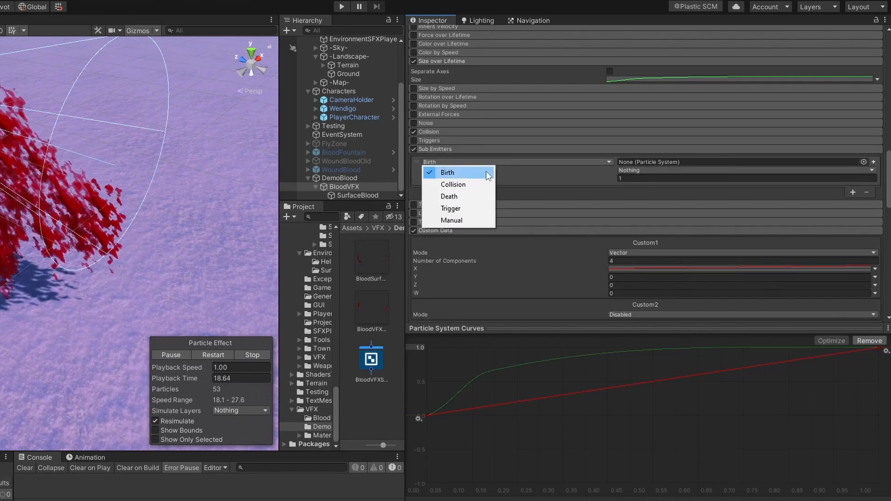
click(449, 195)
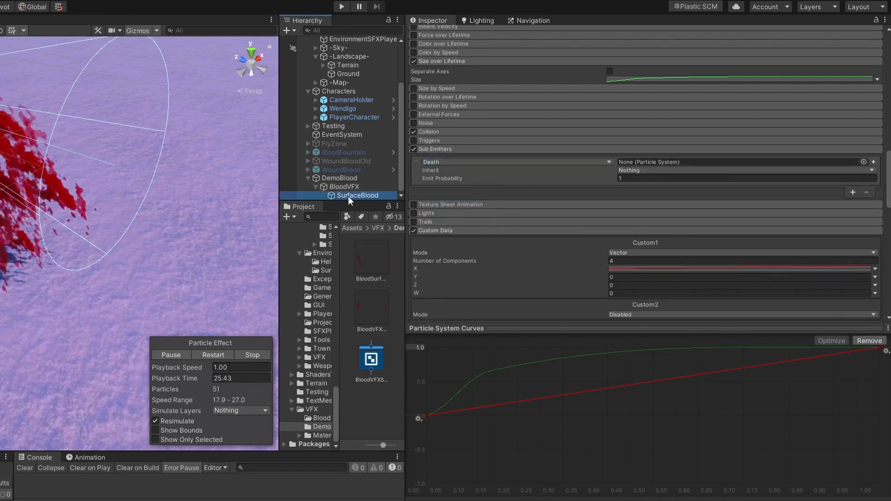
click(358, 195)
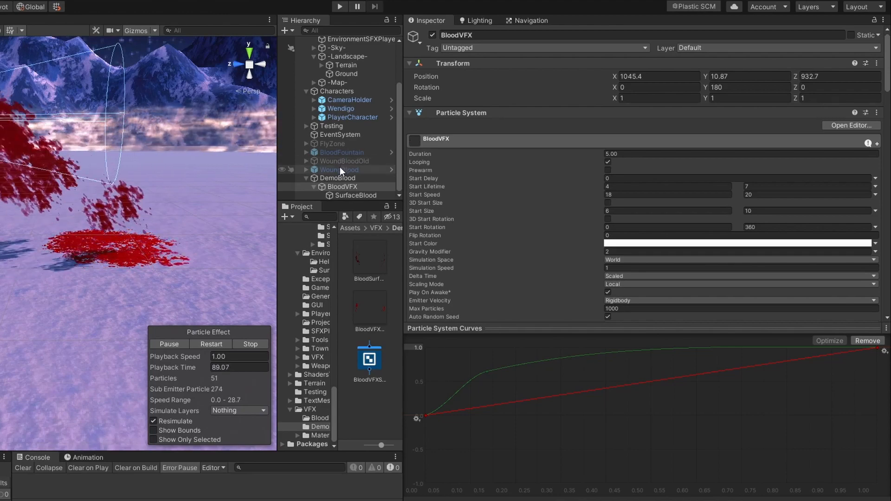
Duplicate the blood emitter, tweak its Gravity Modifier and set Velocity over Lifetime Linear X to -2.
click(341, 195)
text(0)
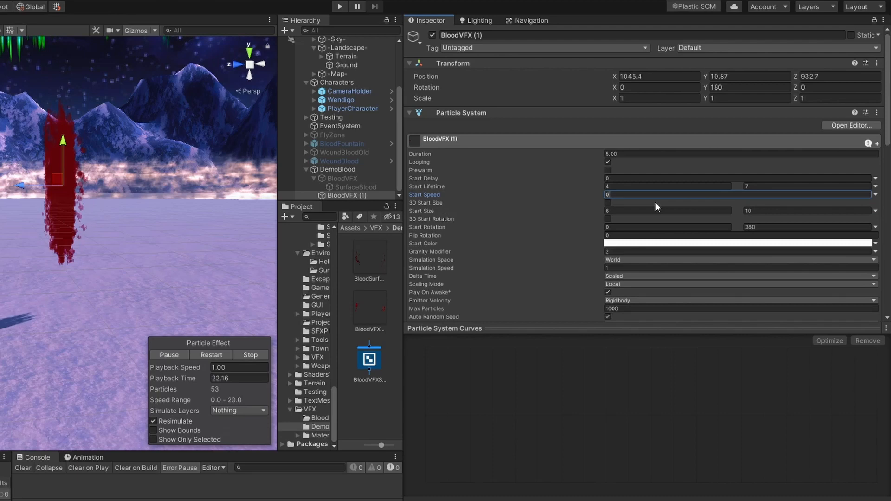
click(682, 251)
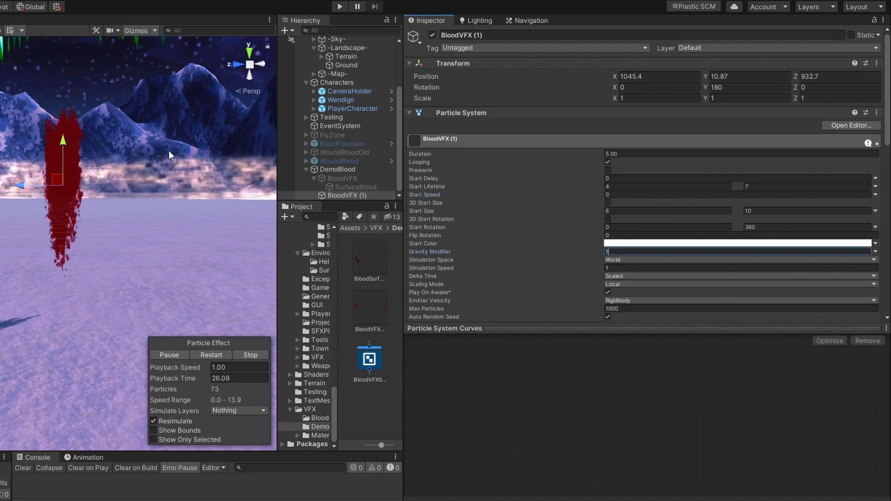
scroll(down, 3)
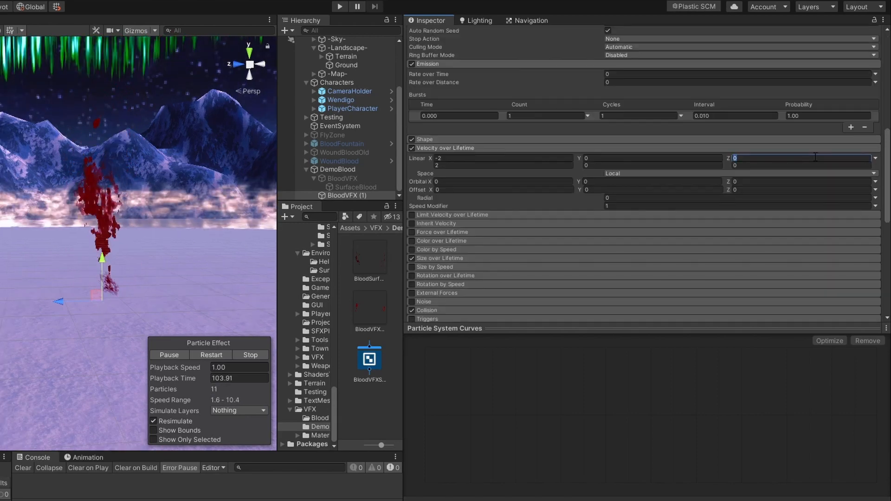
text(-2)
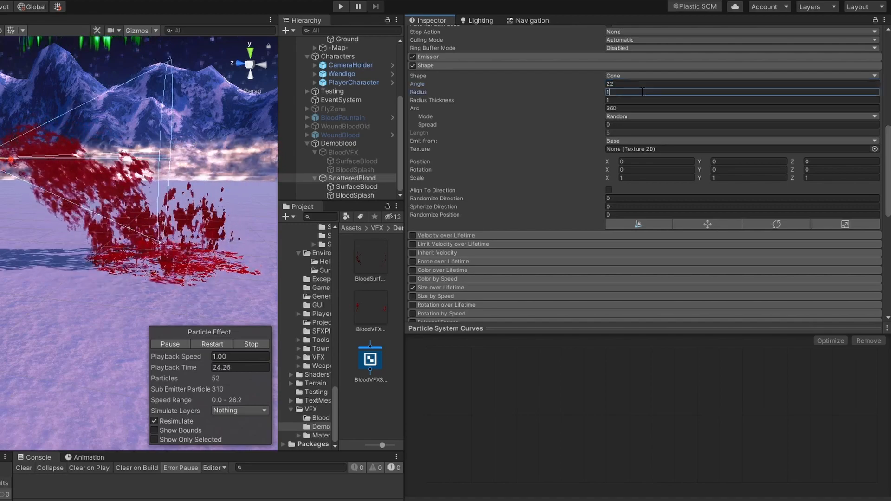
Set ScatteredBlood's Shape Radius to 1.2 and adjust its puddle emitter's Start Size.
text(1.2)
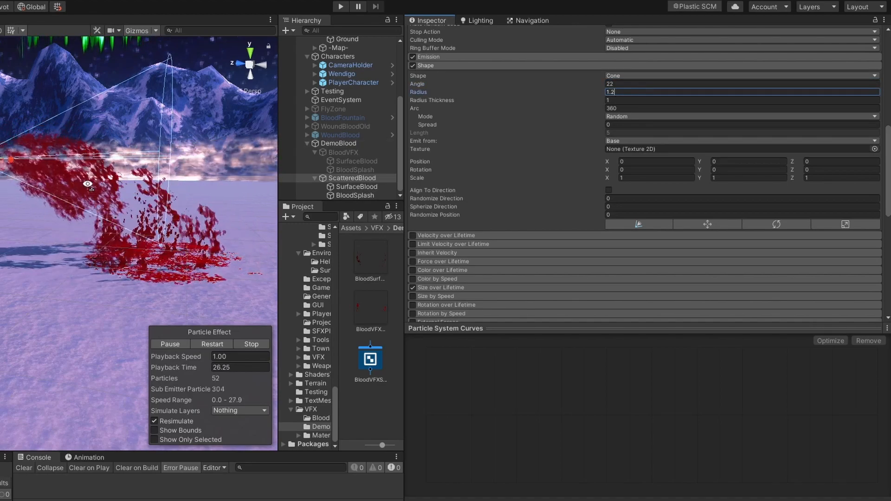
click(356, 187)
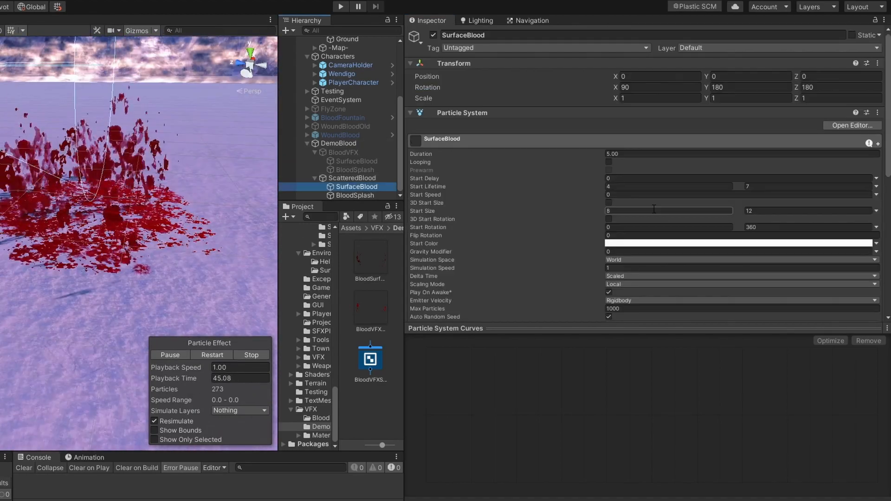
click(669, 211)
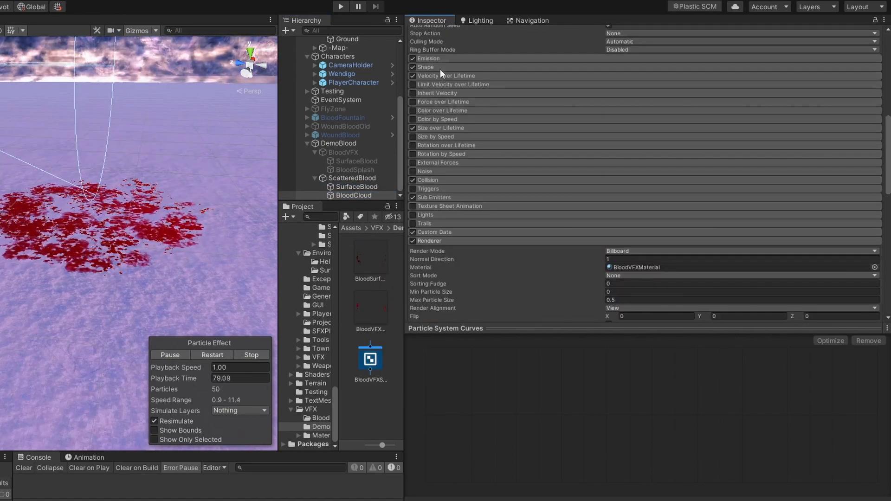
Reshape the BloodCloud emitter with cone angle 64 and shape position Y 2.
click(425, 67)
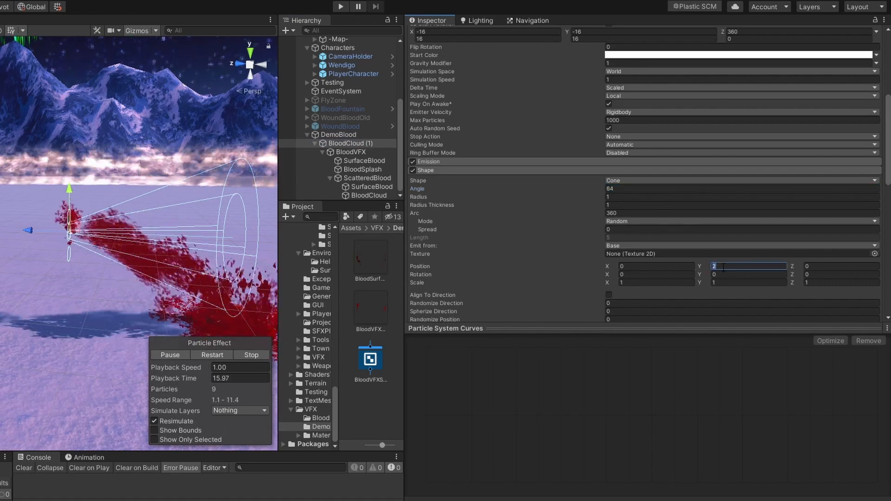
click(354, 143)
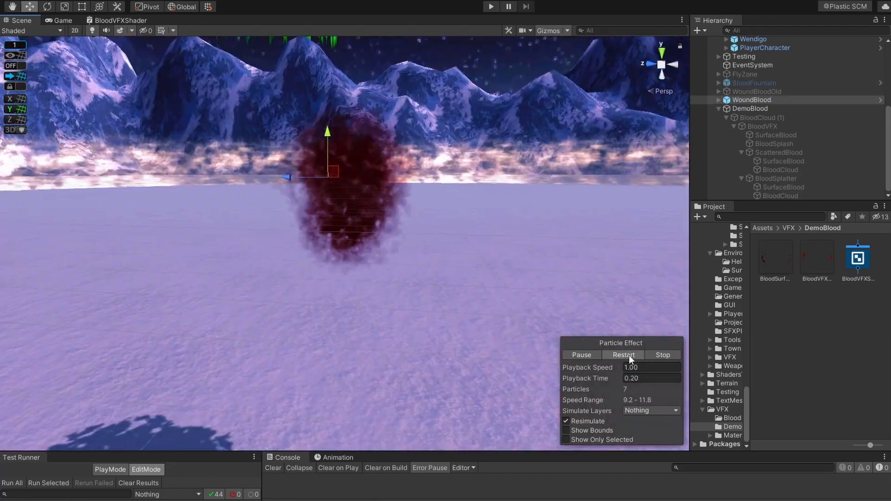
Replay the blood cloud effect, then shoot enemies in Play mode to trigger the gore bursts.
click(623, 354)
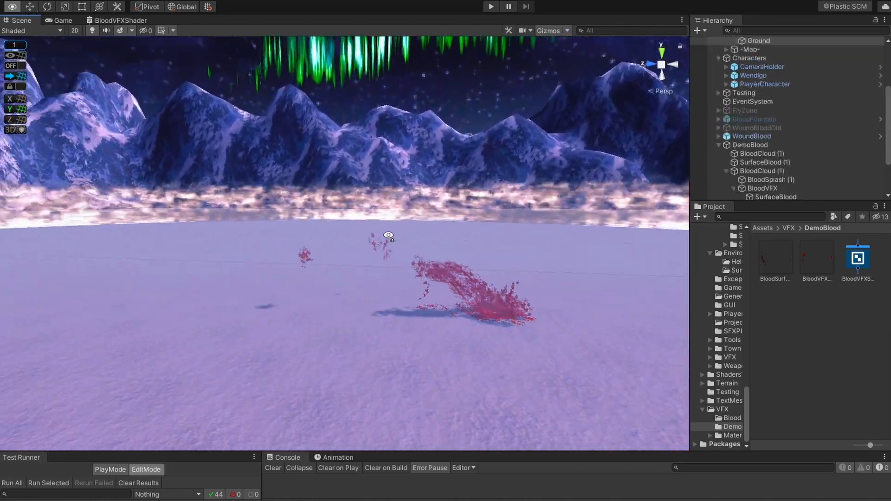
click(489, 6)
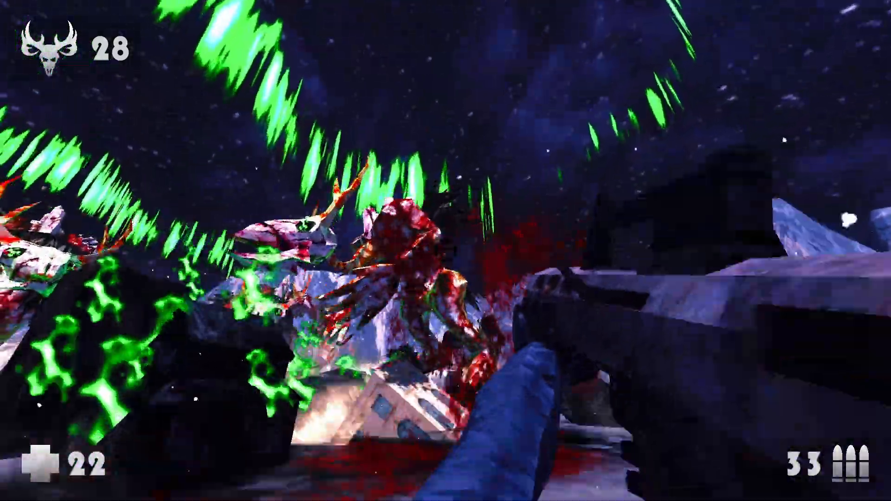
click(446, 250)
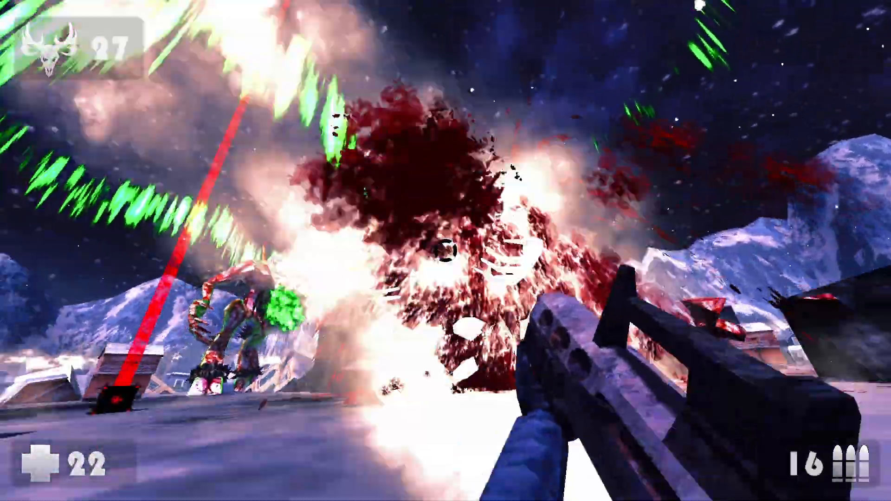
click(445, 251)
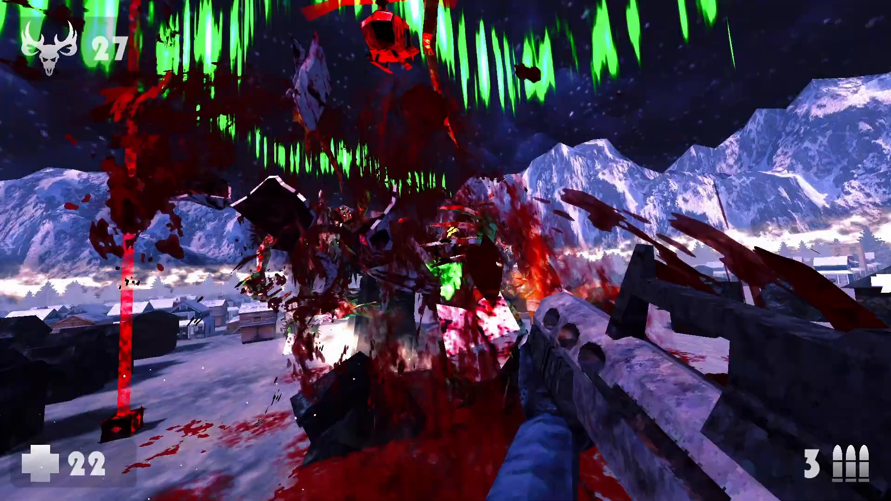